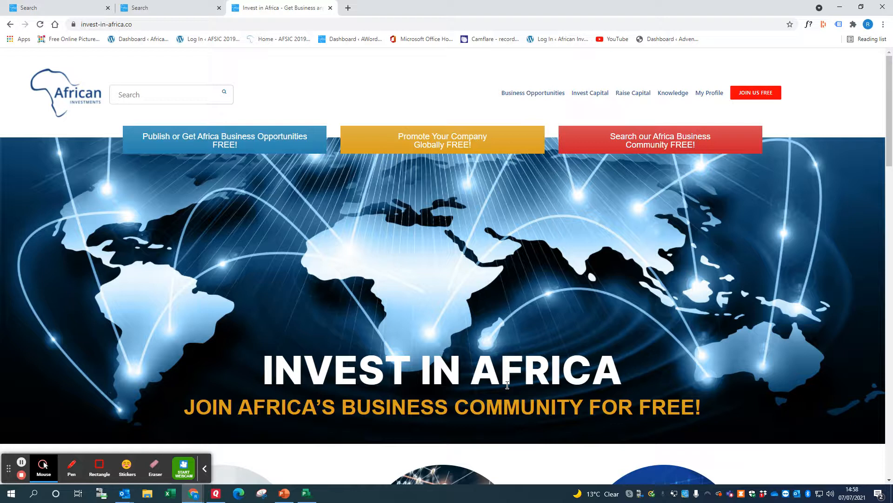
mouse_move(477, 348)
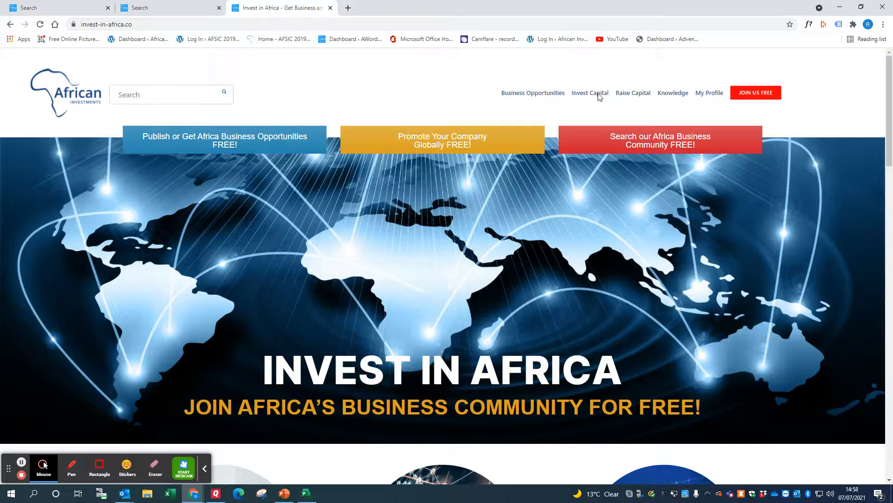
mouse_move(513, 287)
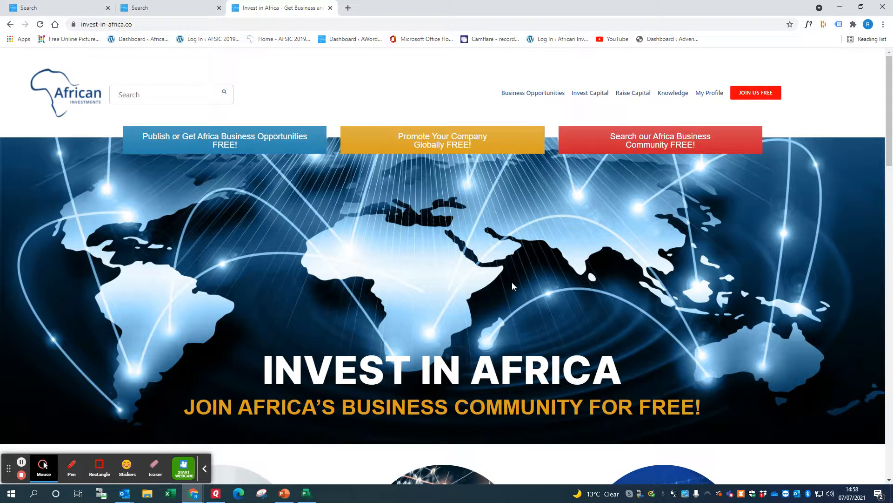
mouse_move(307, 206)
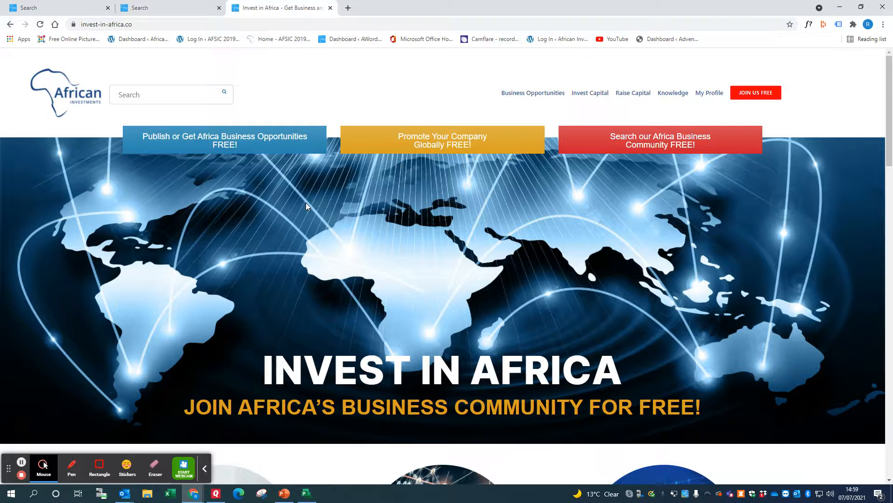
mouse_move(359, 180)
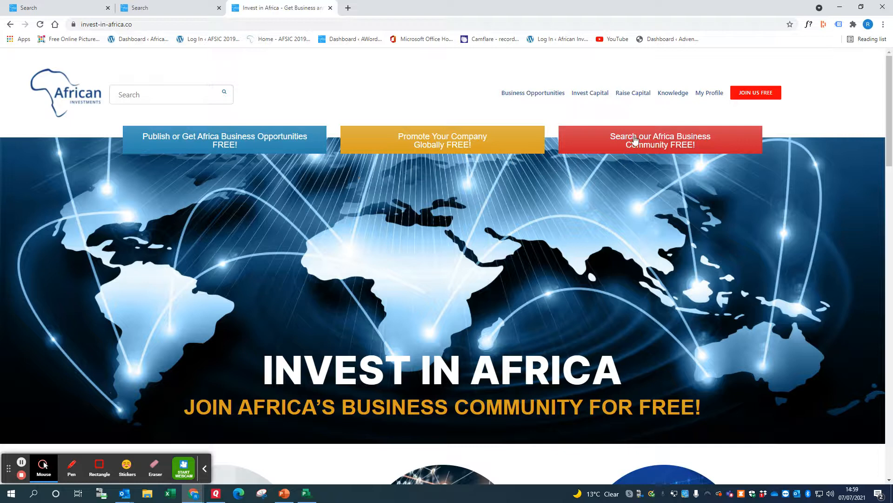
mouse_move(620, 148)
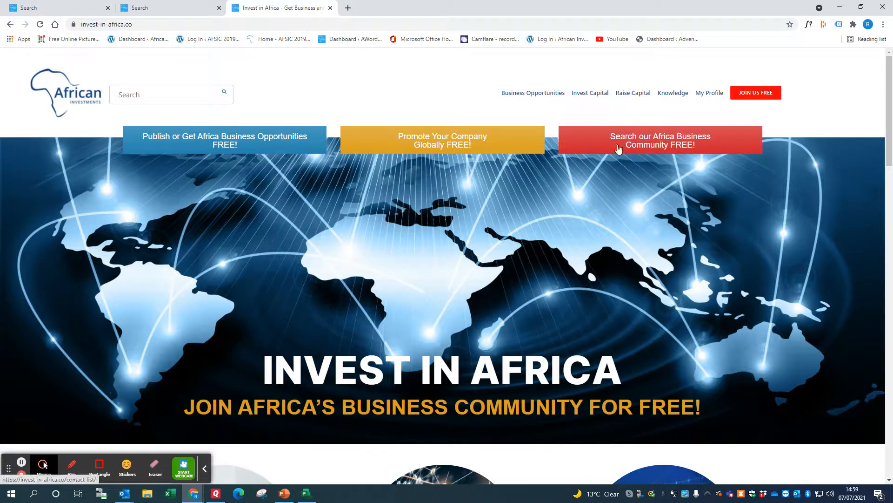
mouse_move(239, 147)
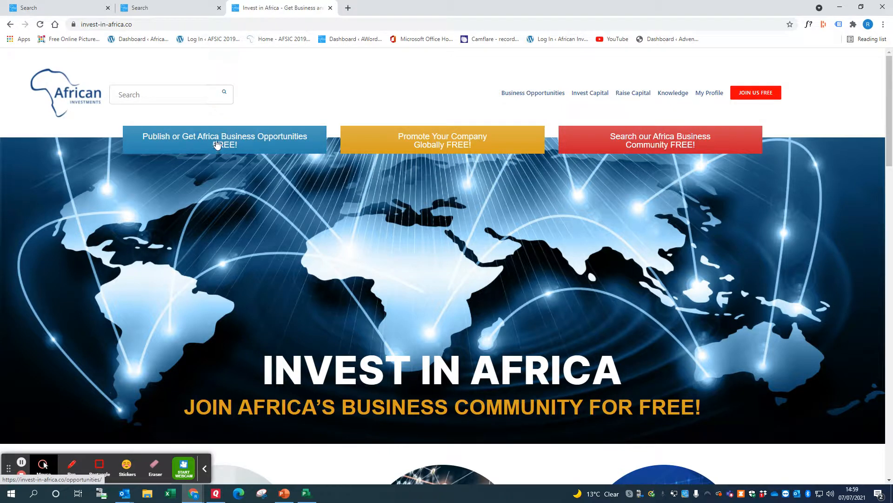
mouse_move(248, 144)
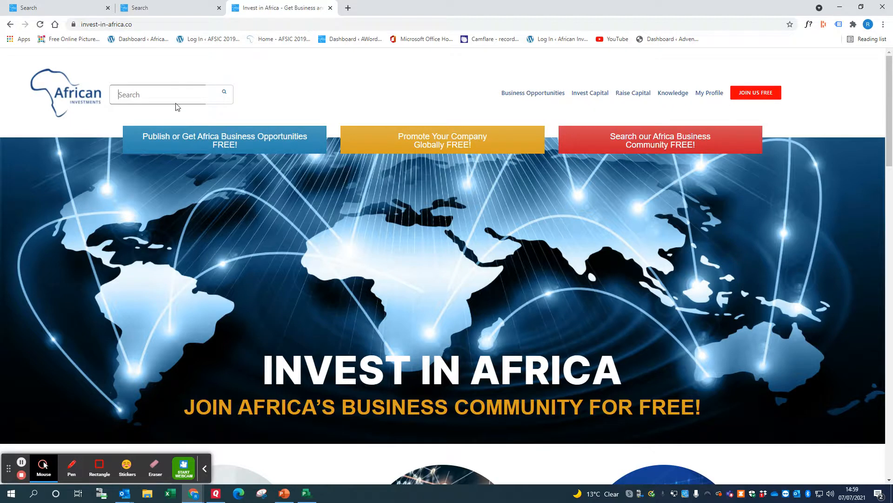
- Search the site contacts for the keyword "energy", listing 393 matching results
left_click(151, 95)
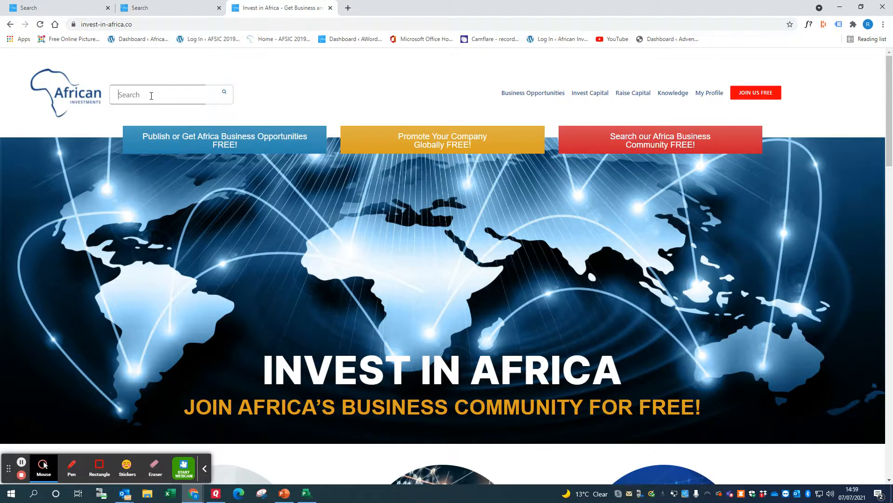
type("energy")
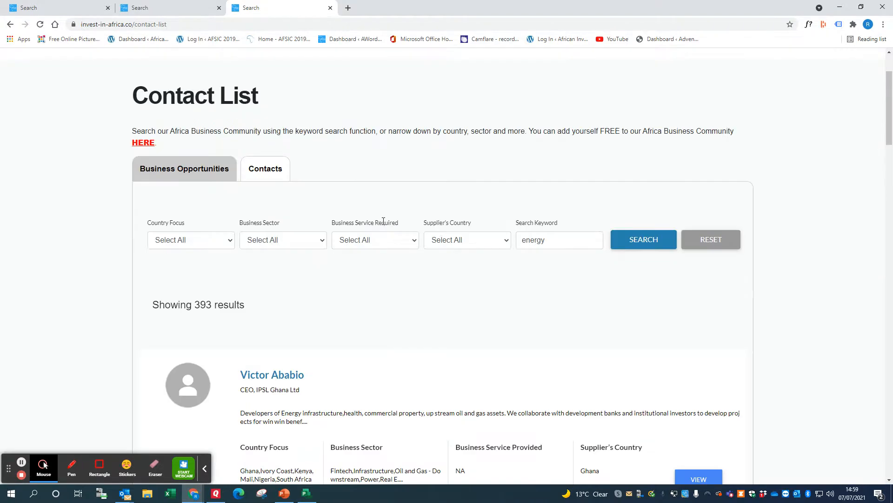
scroll("down", 3)
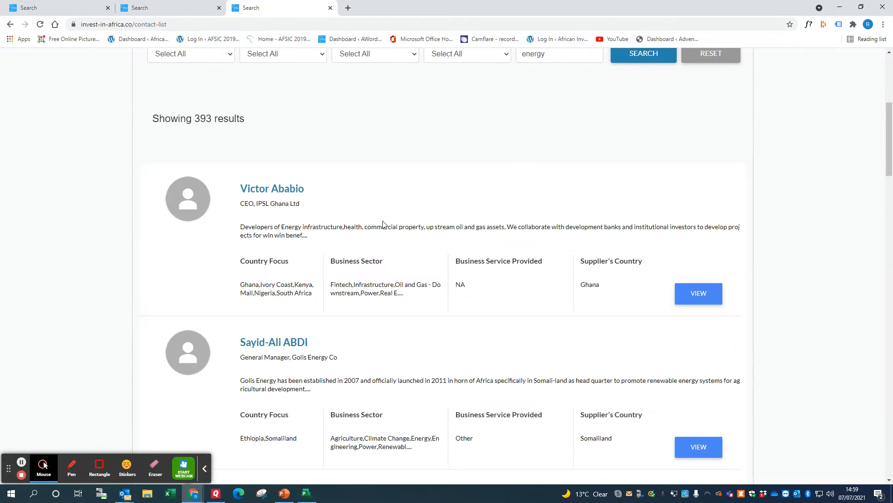
scroll("down", 3)
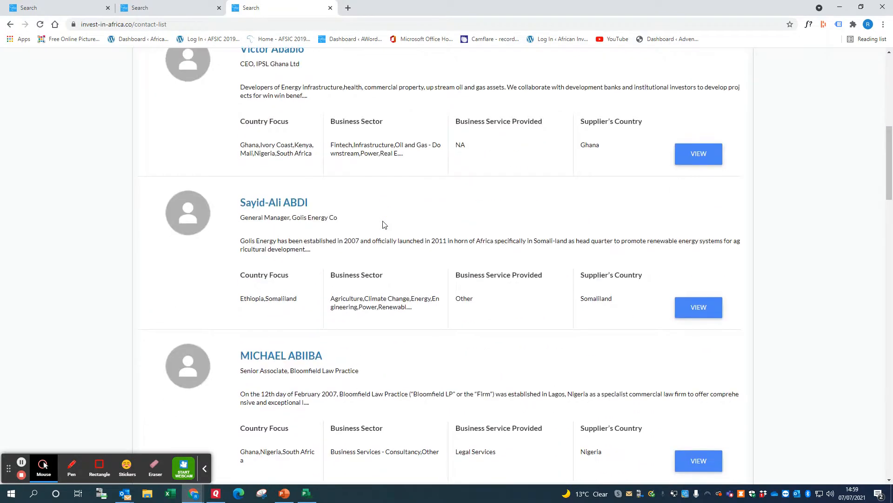
scroll("down", 3)
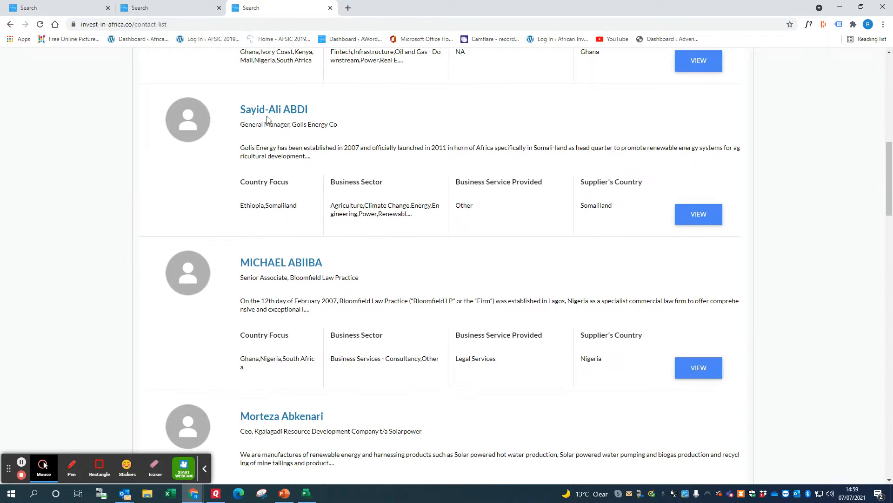
scroll("down", 3)
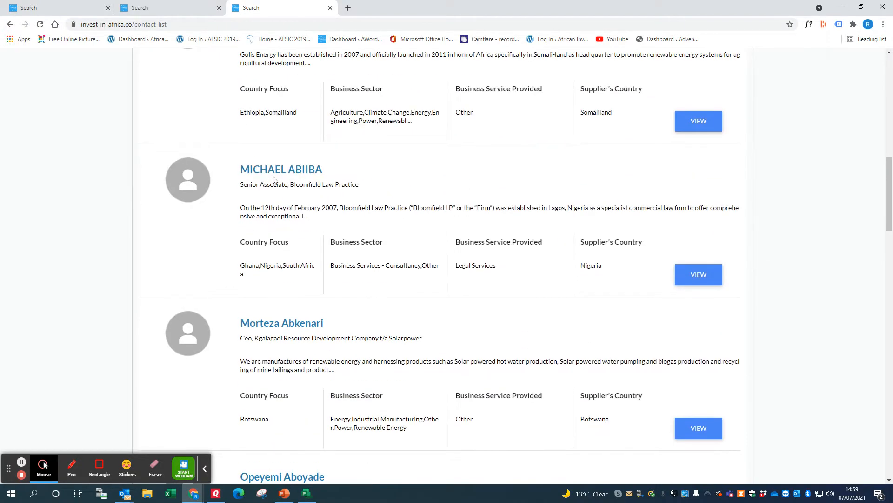
mouse_move(611, 268)
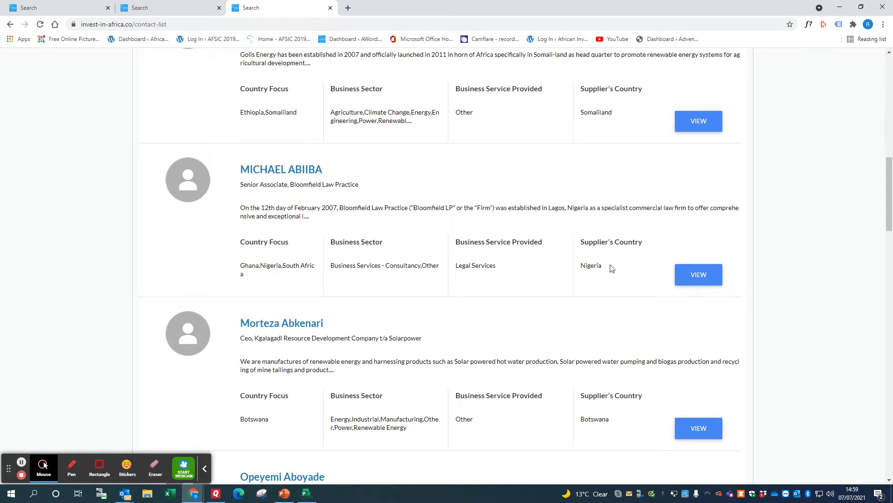
mouse_move(256, 180)
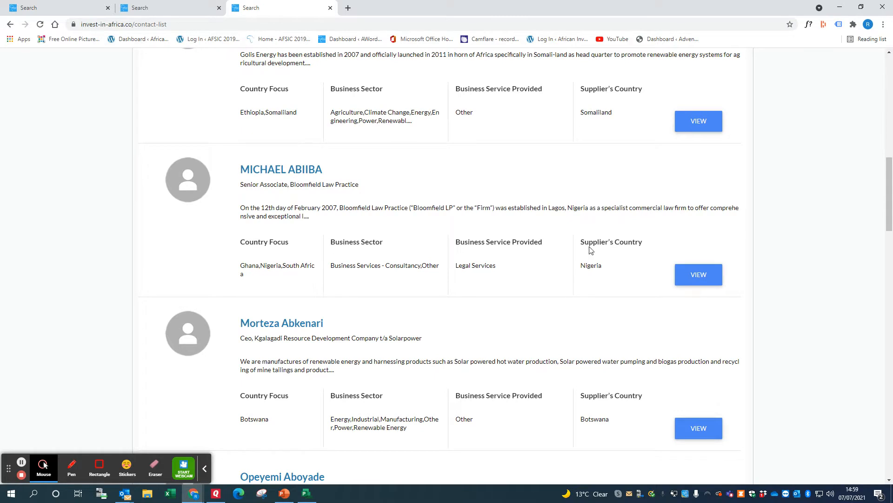
mouse_move(583, 266)
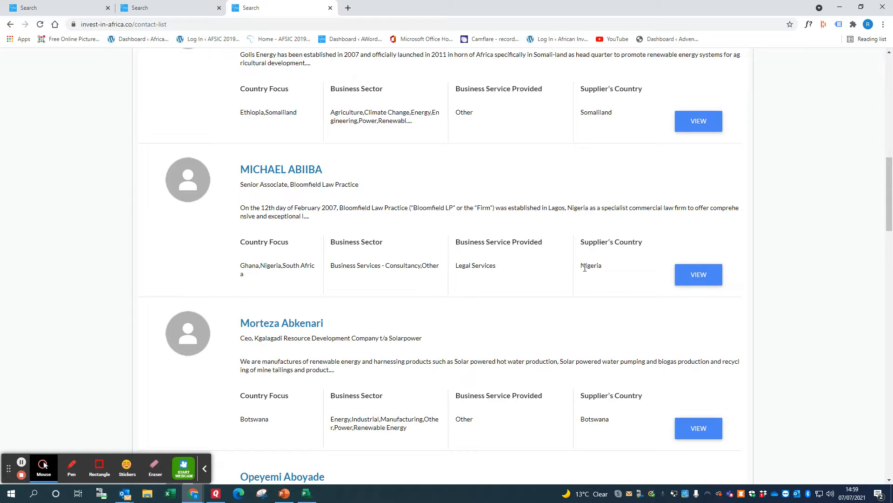
mouse_move(494, 252)
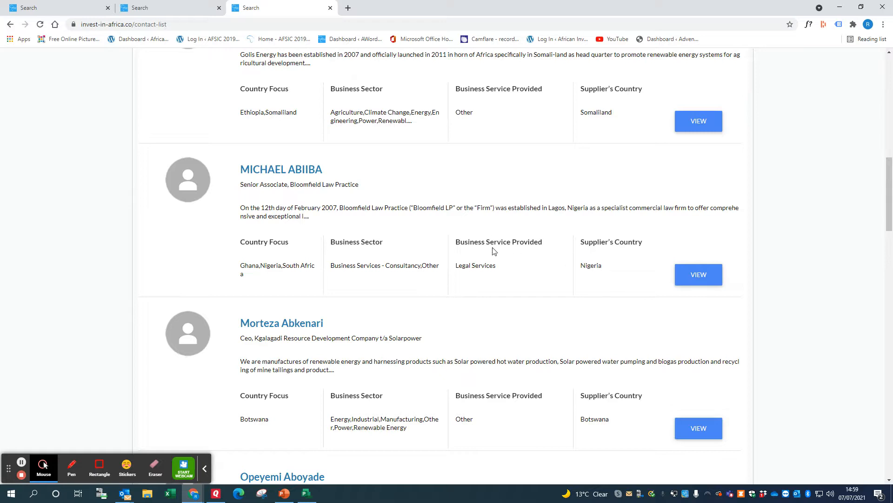
mouse_move(505, 265)
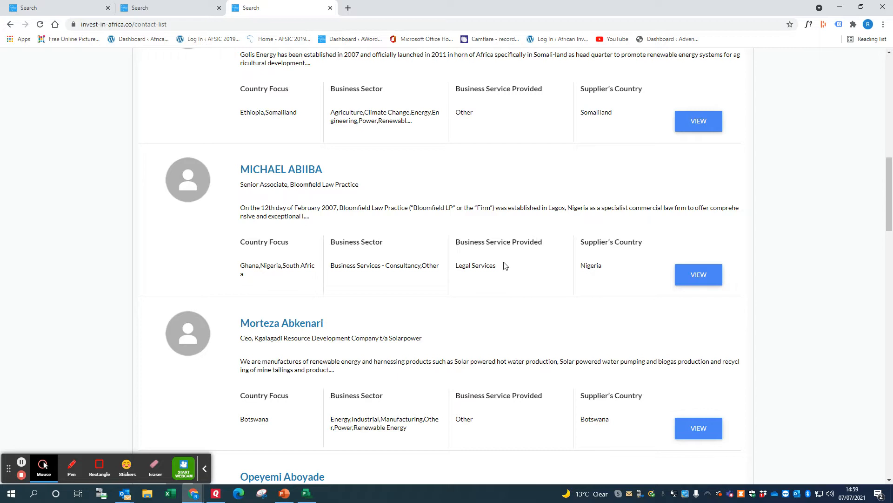
mouse_move(511, 270)
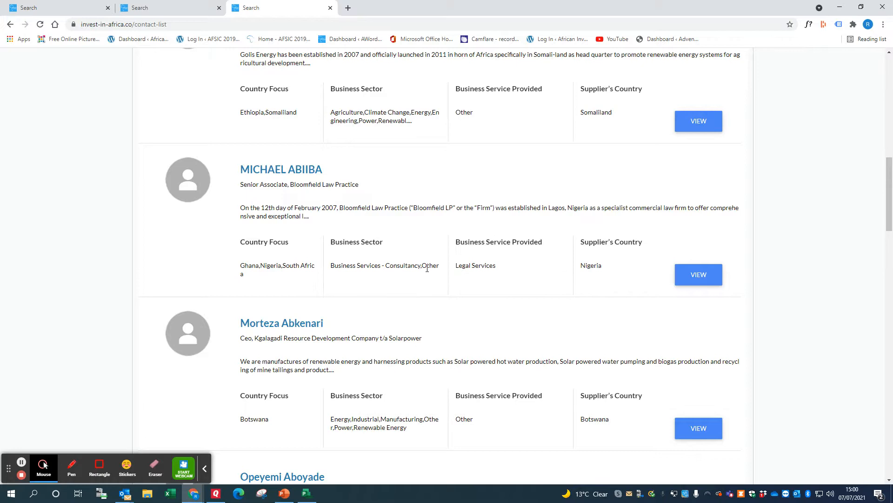
mouse_move(423, 275)
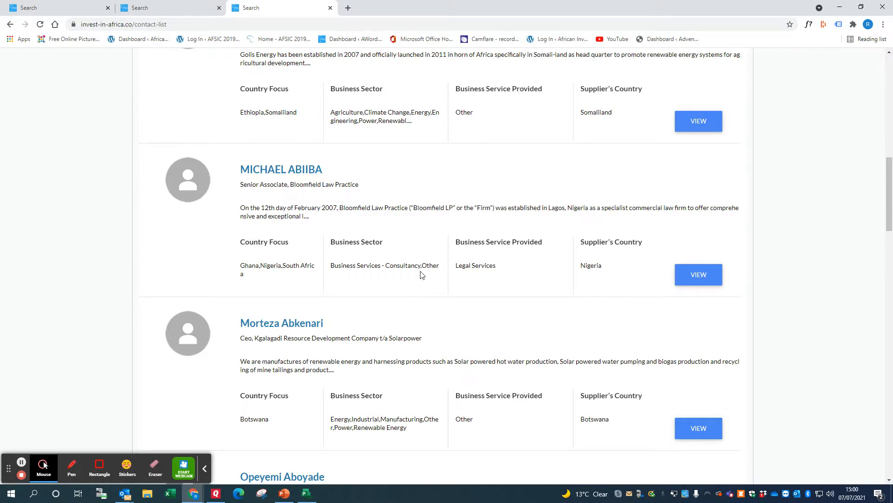
mouse_move(246, 266)
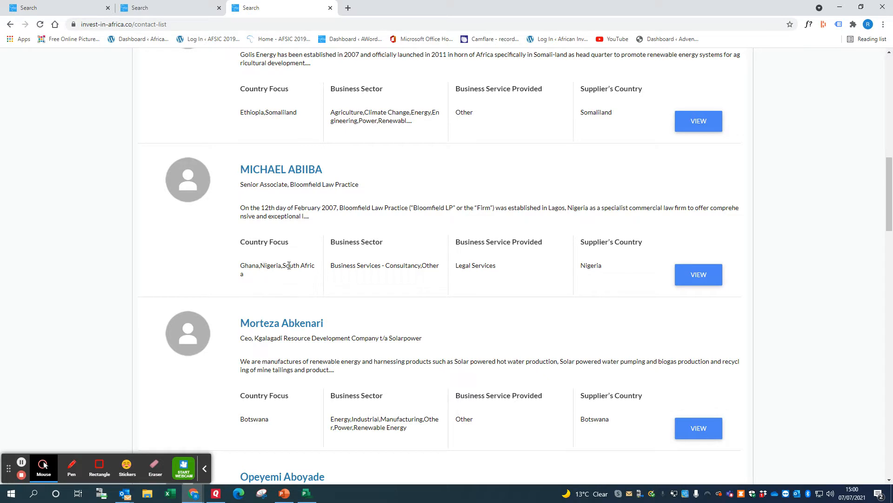
mouse_move(319, 270)
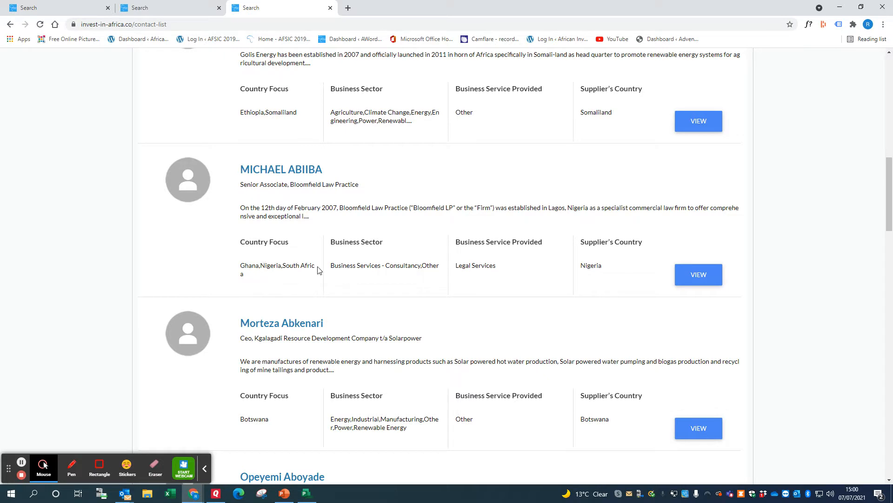
mouse_move(295, 301)
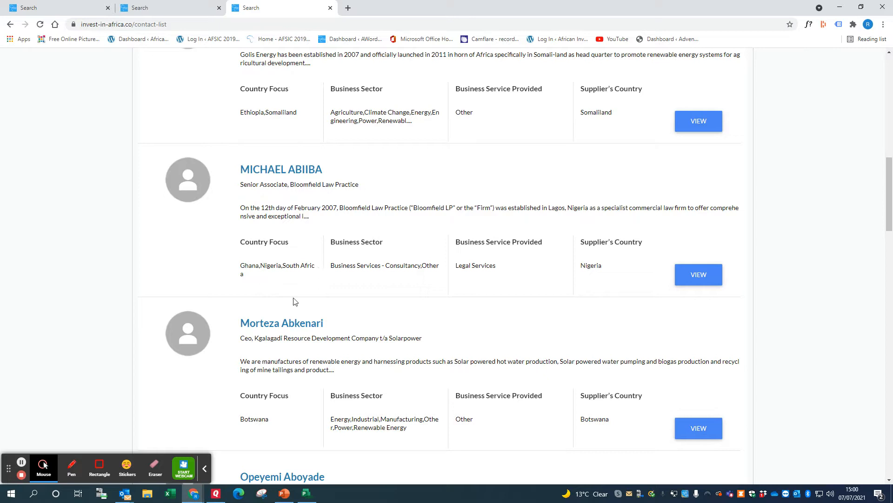
mouse_move(251, 432)
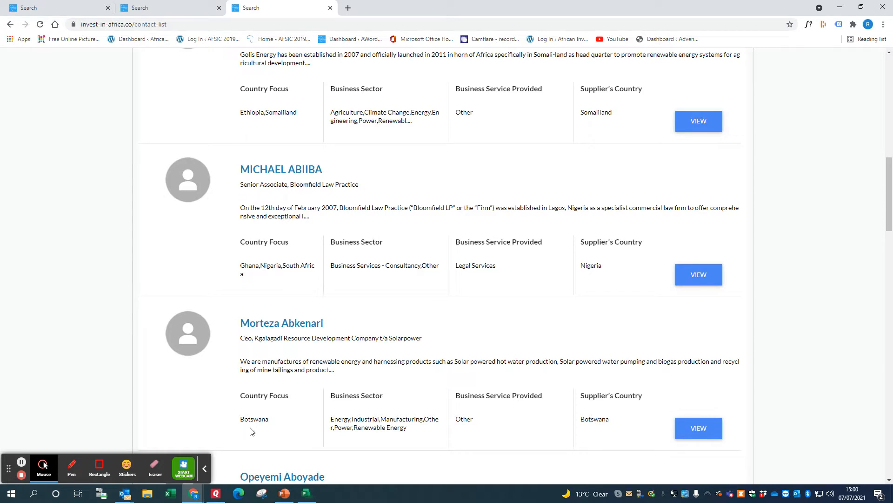
mouse_move(275, 121)
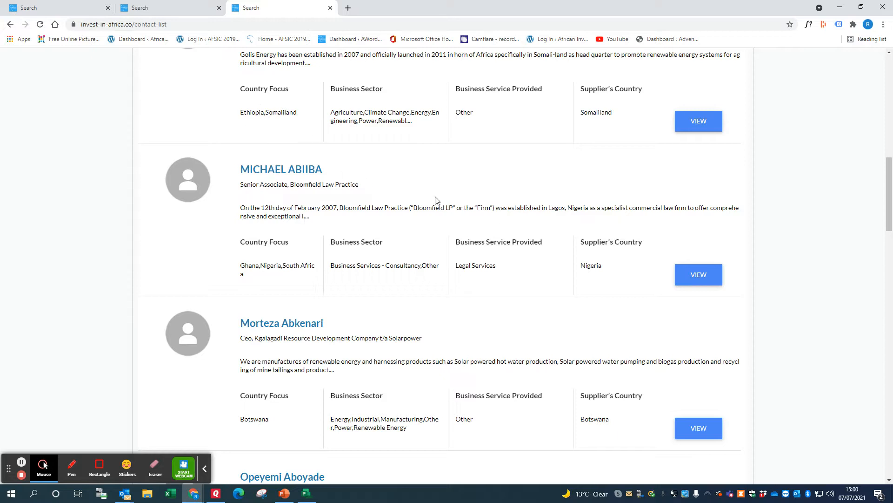
mouse_move(271, 198)
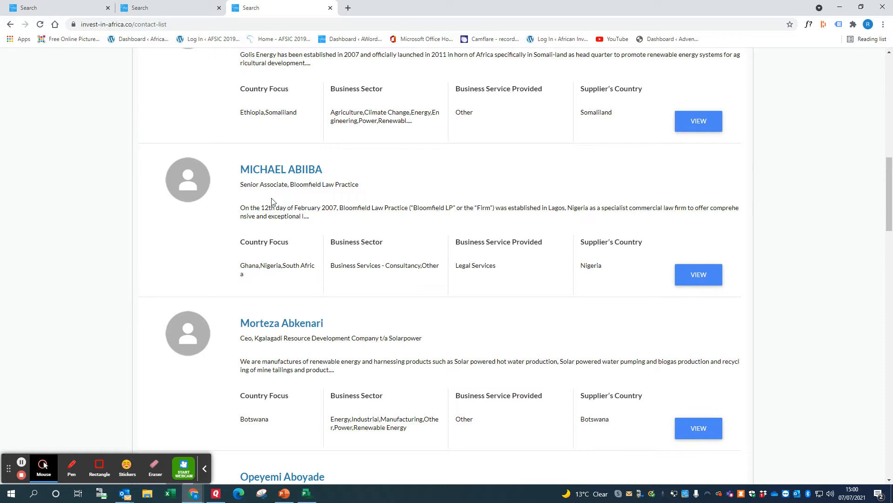
left_click(698, 273)
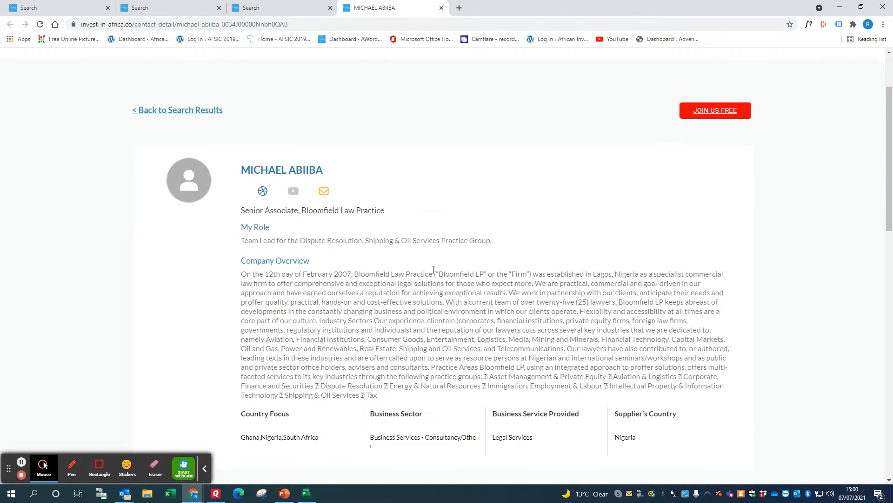
scroll("down", 3)
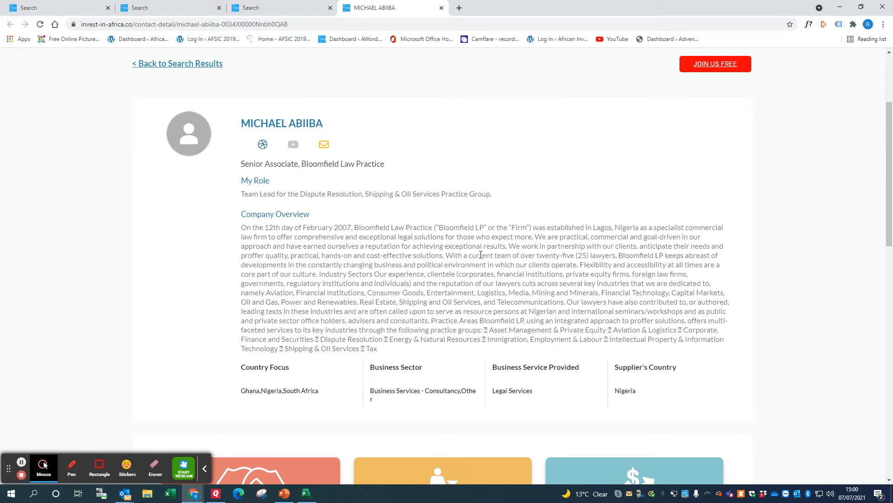
mouse_move(262, 144)
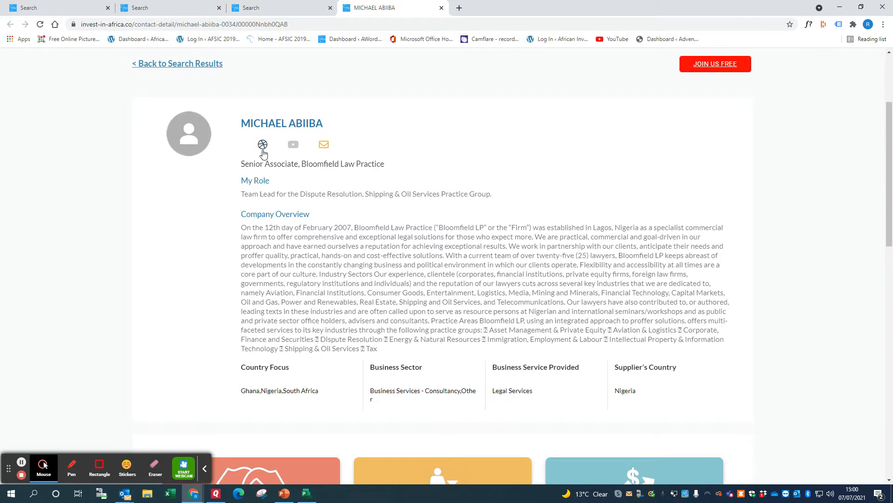
mouse_move(324, 147)
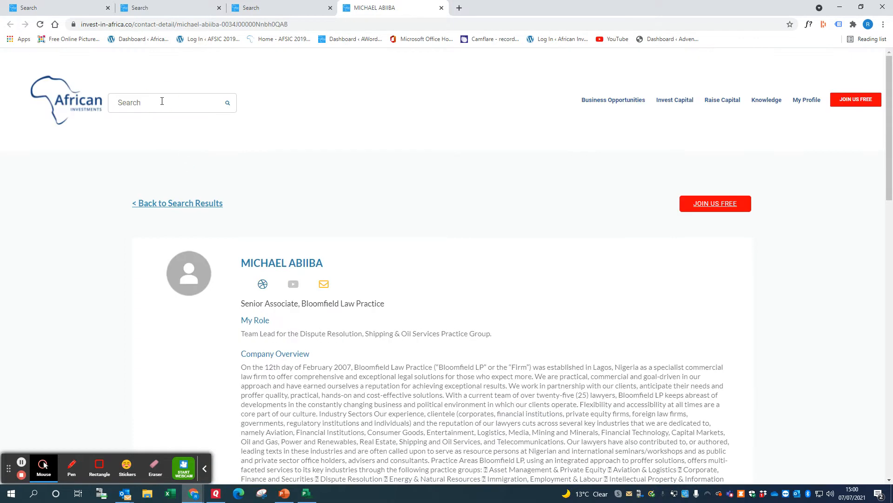
type("agriculture")
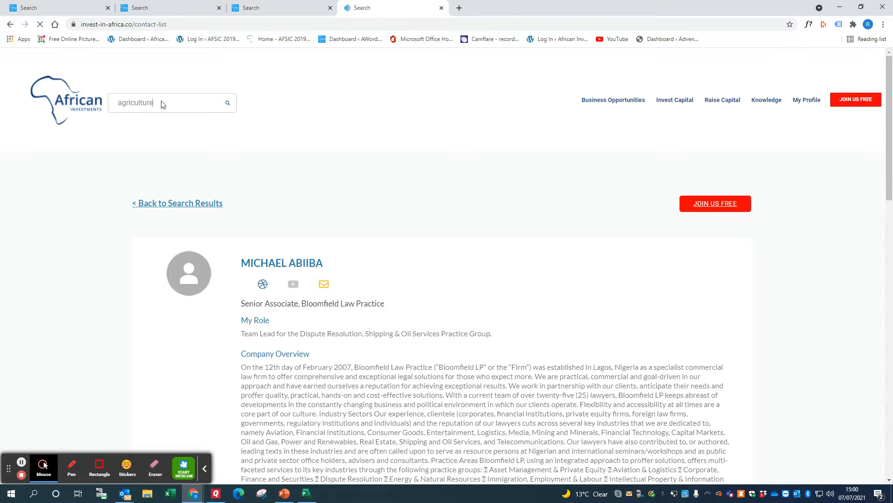
left_click(177, 203)
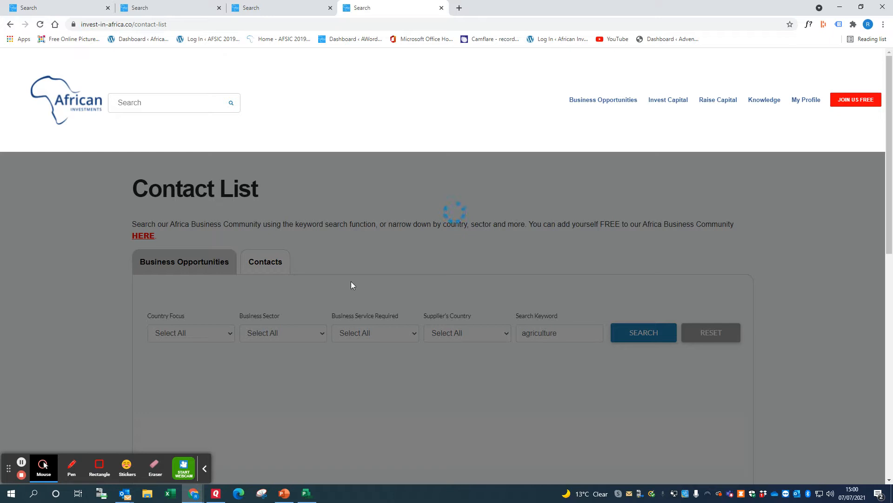
mouse_move(358, 287)
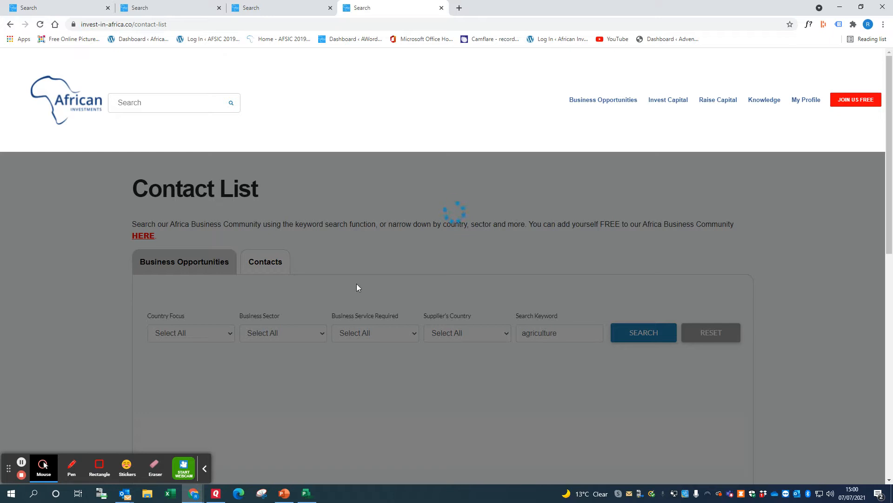
left_click(644, 332)
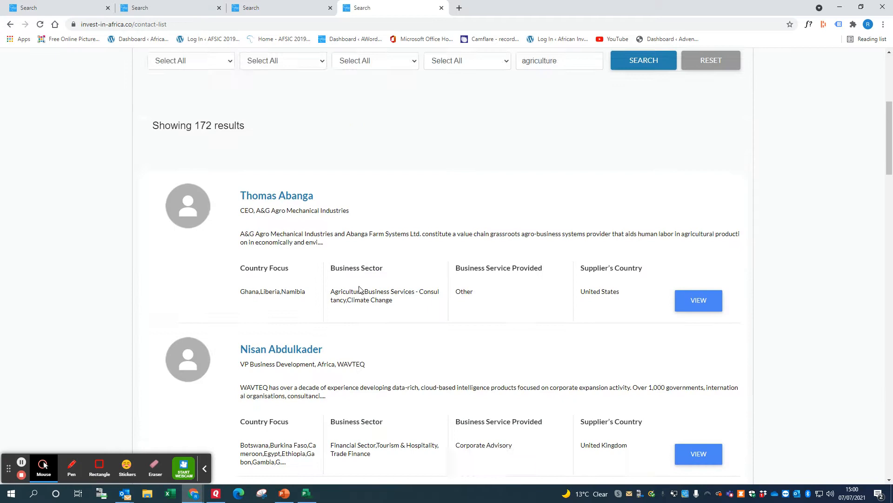
scroll("down", 3)
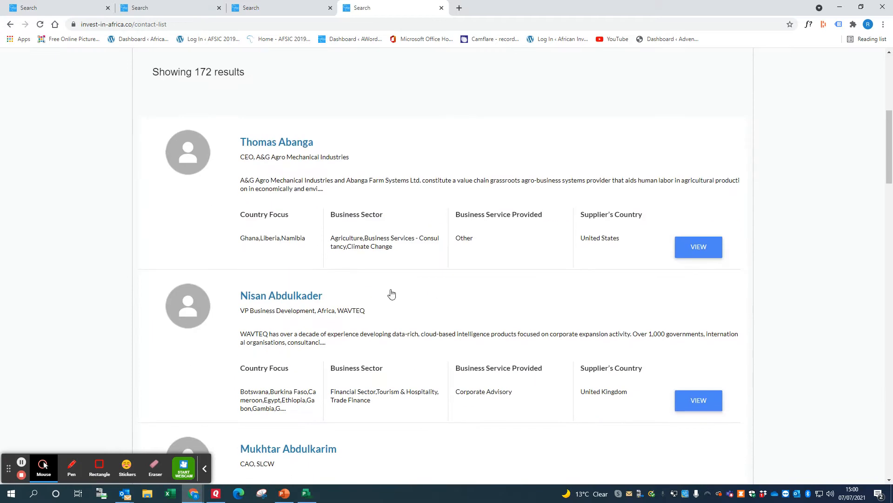
scroll("down", 3)
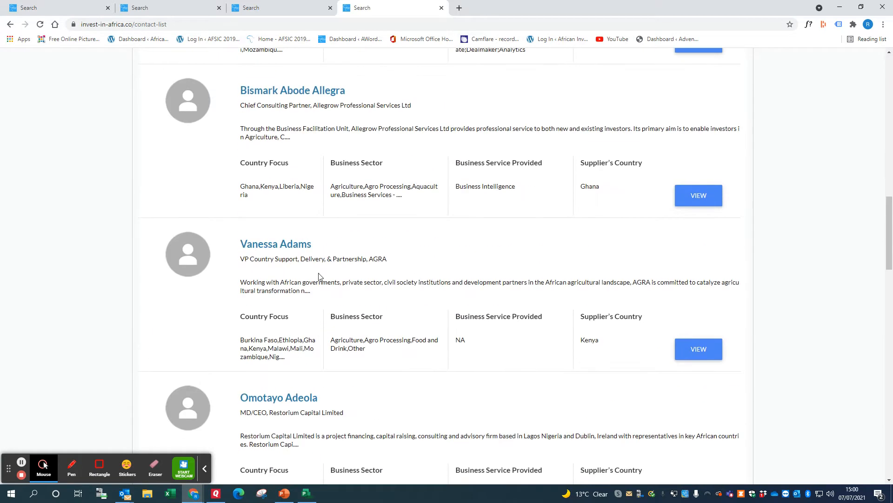
left_click(698, 348)
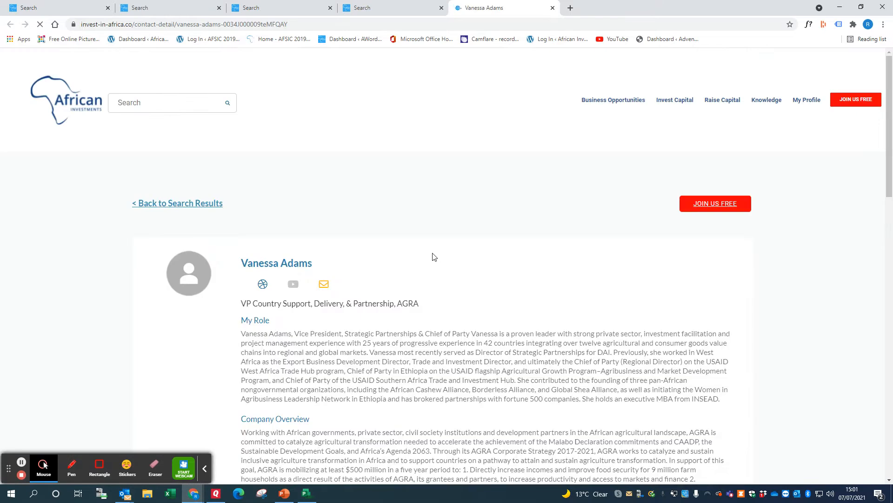
scroll("down", 3)
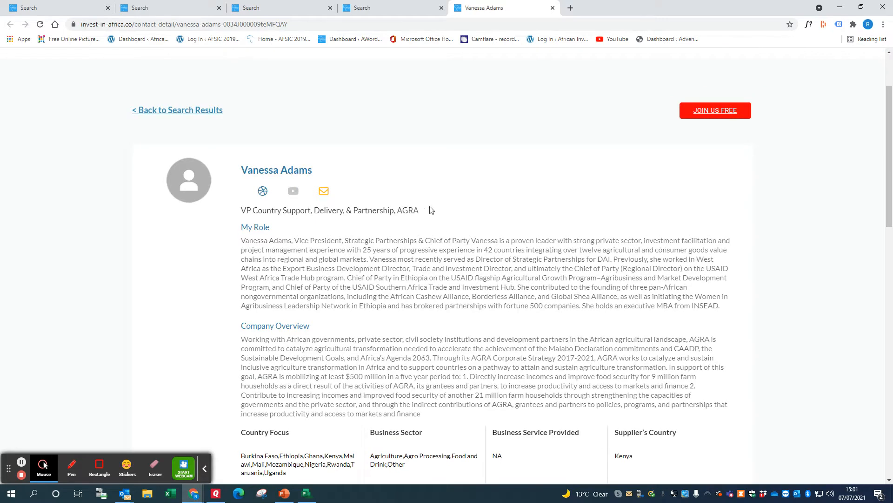
mouse_move(406, 272)
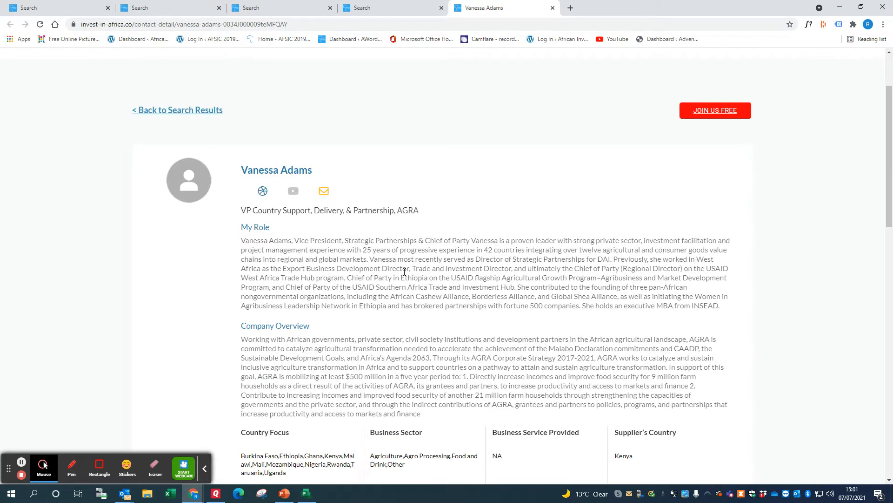
mouse_move(401, 392)
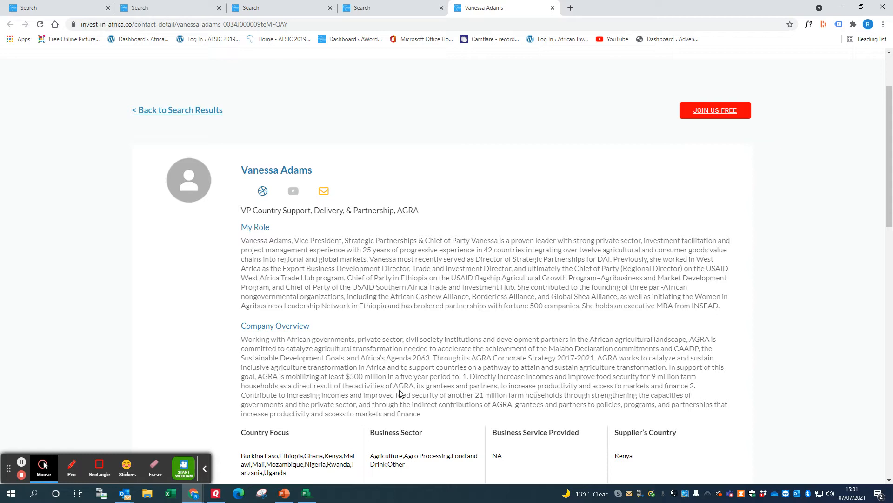
mouse_move(512, 272)
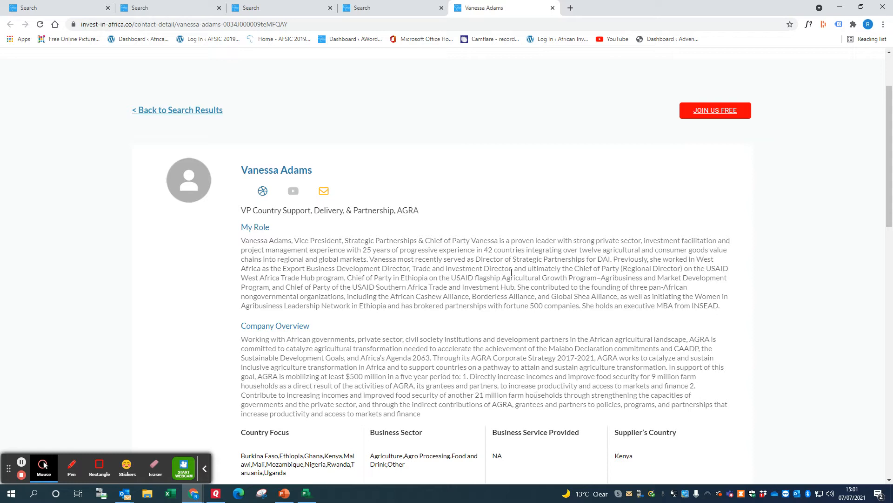
left_click(190, 111)
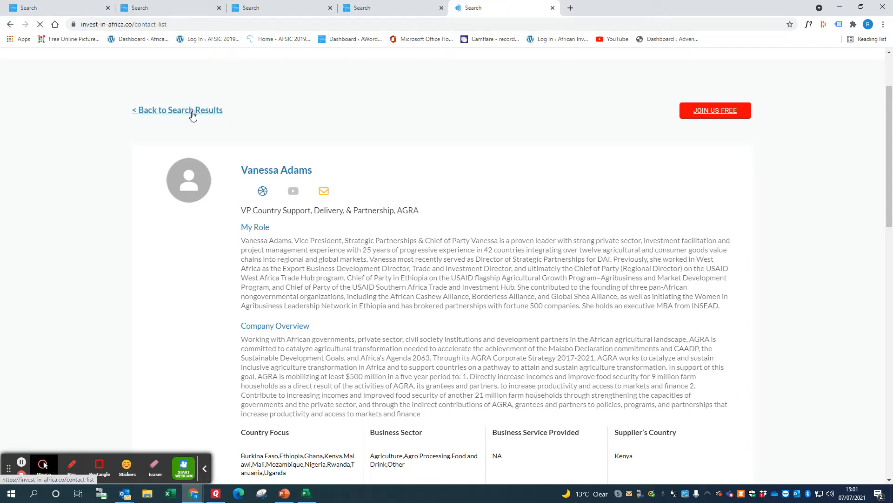
- Filter the contact list by Ghana country focus, showing 1226 results
left_click(177, 109)
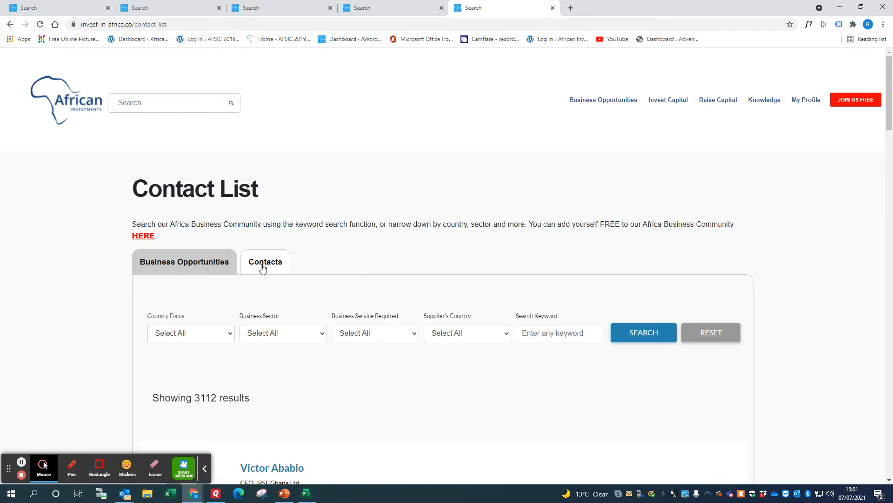
left_click(191, 333)
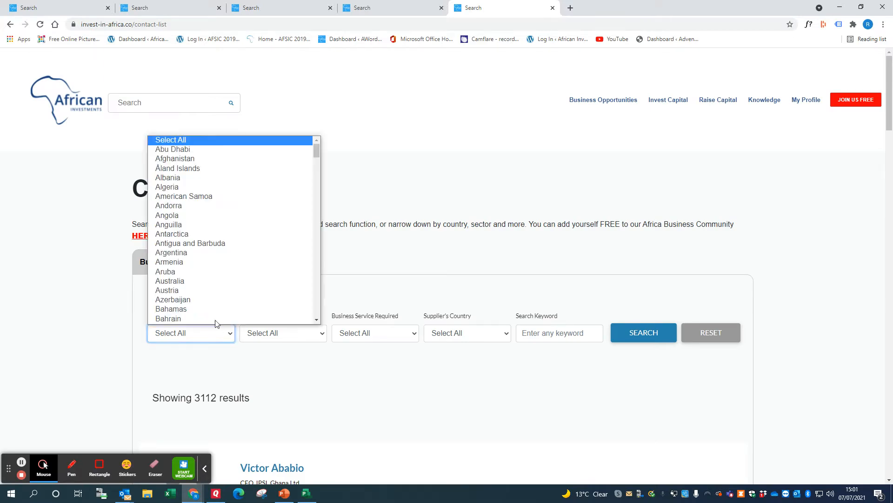
scroll("down", 3)
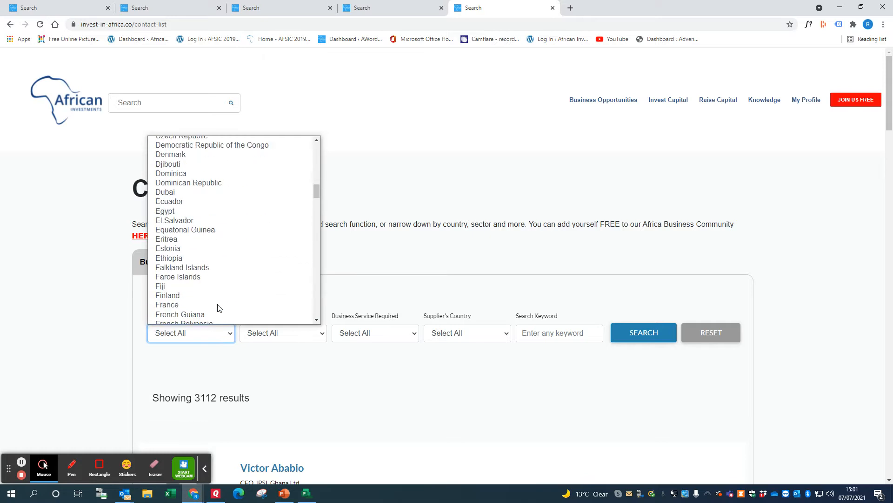
scroll("down", 3)
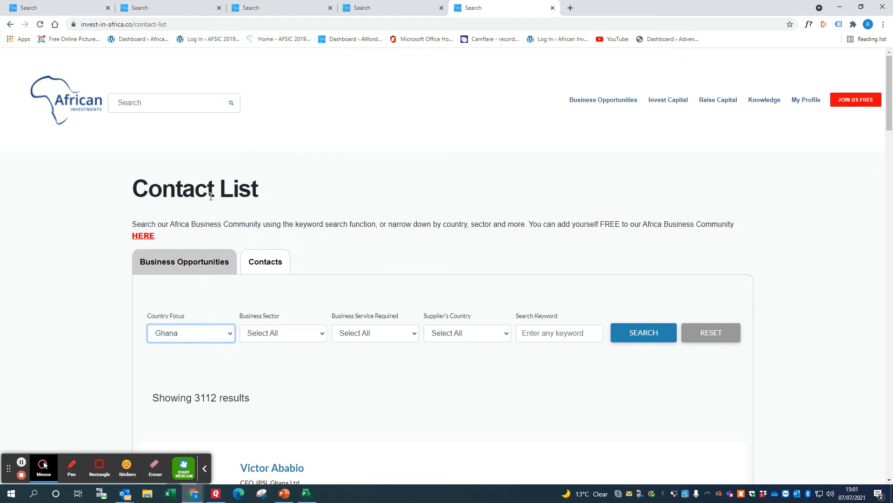
left_click(644, 332)
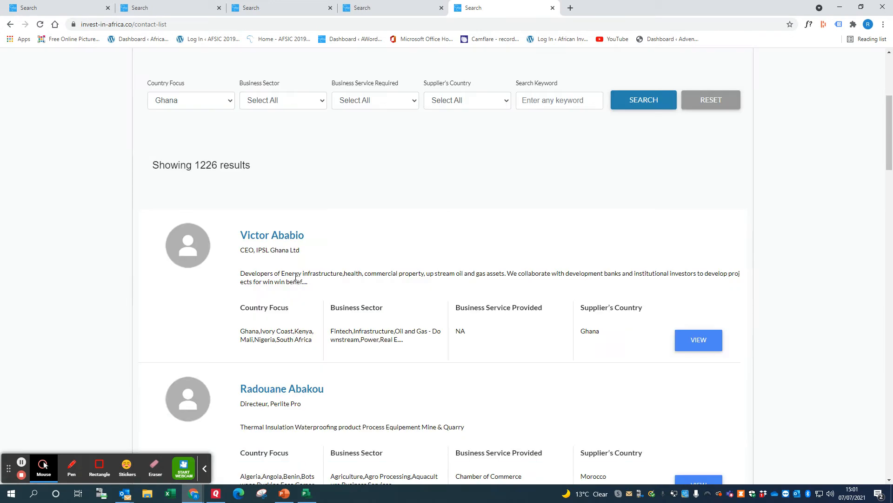
scroll("down", 3)
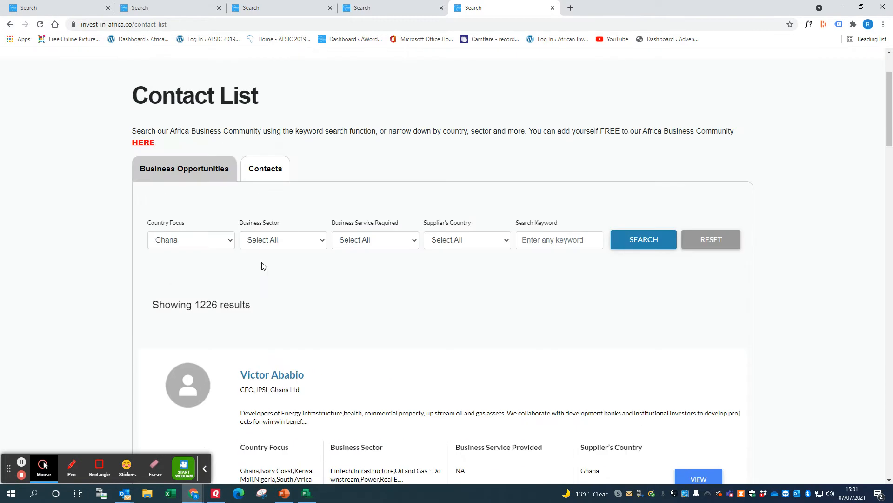
- Filter contacts by the Insurance sector across all countries, showing 471 results
left_click(282, 240)
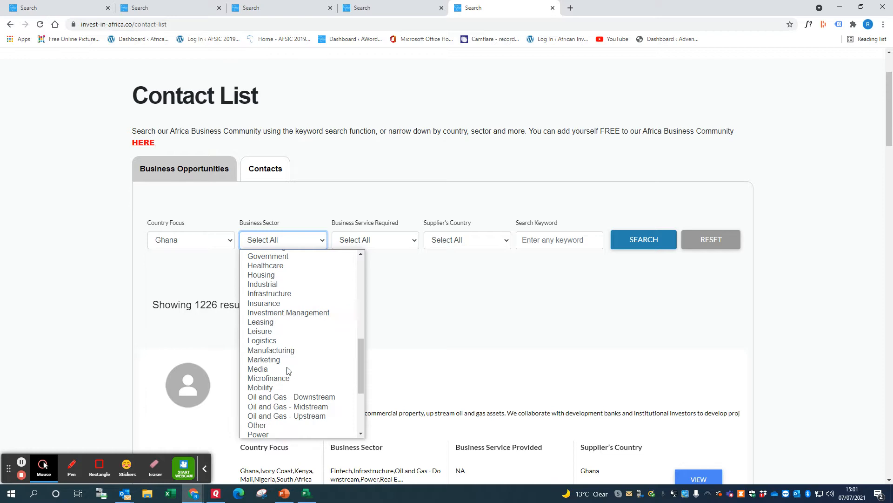
left_click(265, 303)
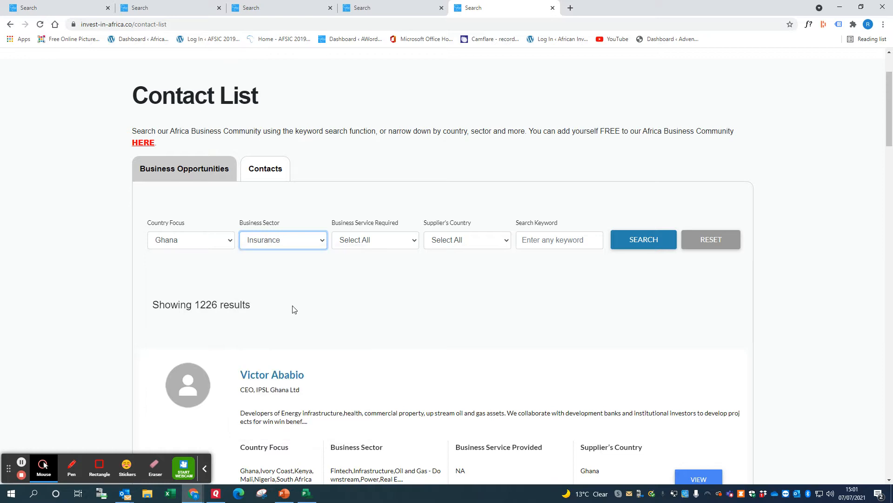
left_click(191, 240)
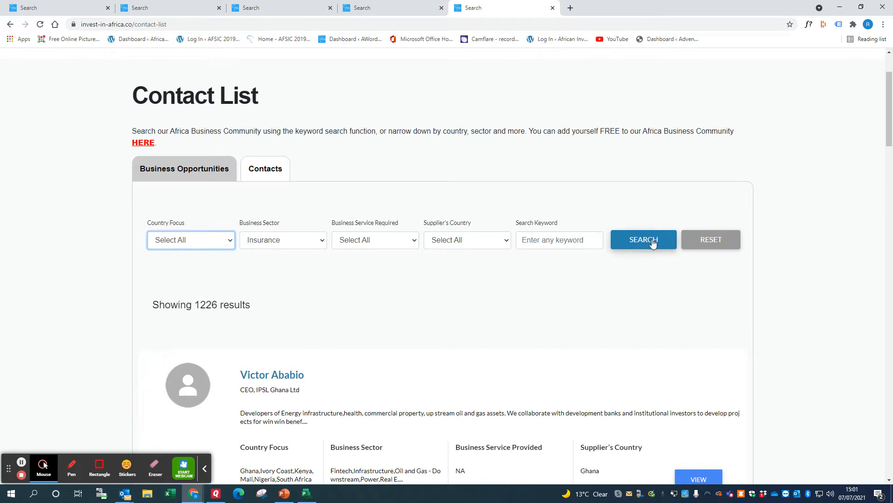
left_click(644, 239)
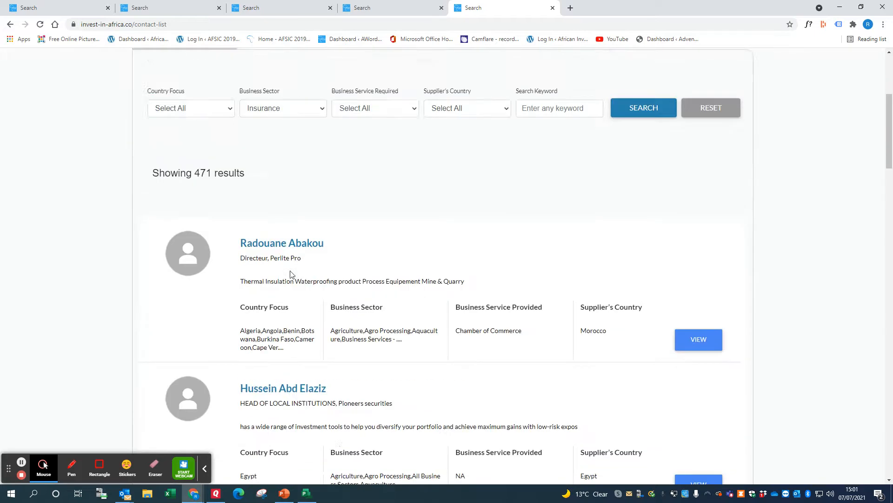
scroll("down", 3)
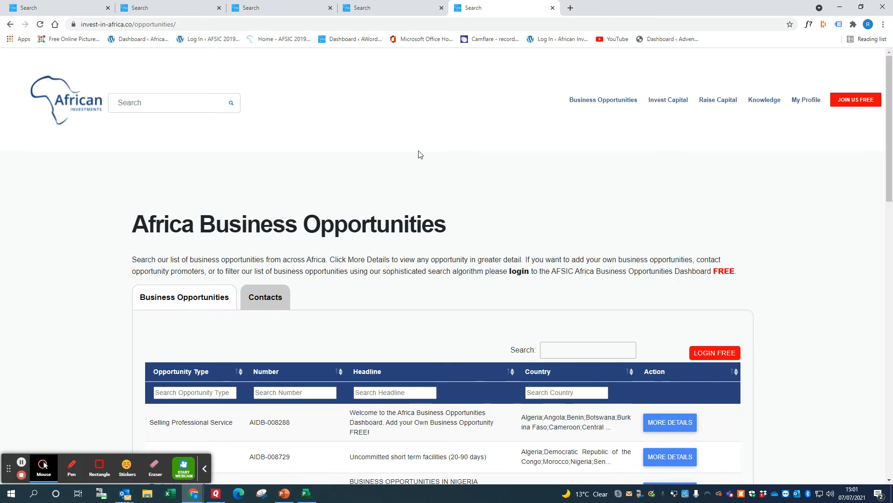
mouse_move(270, 219)
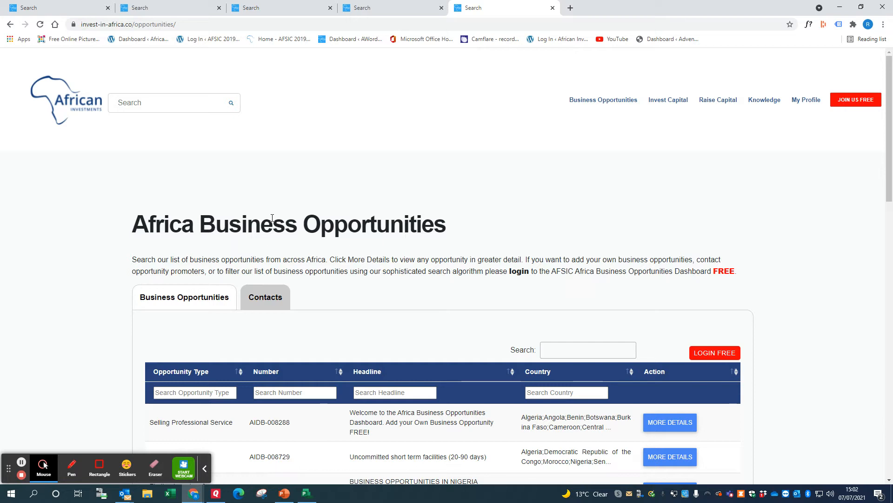
- Filter the 262 business opportunities by "cashew", leaving 3 matching entries
left_click(588, 349)
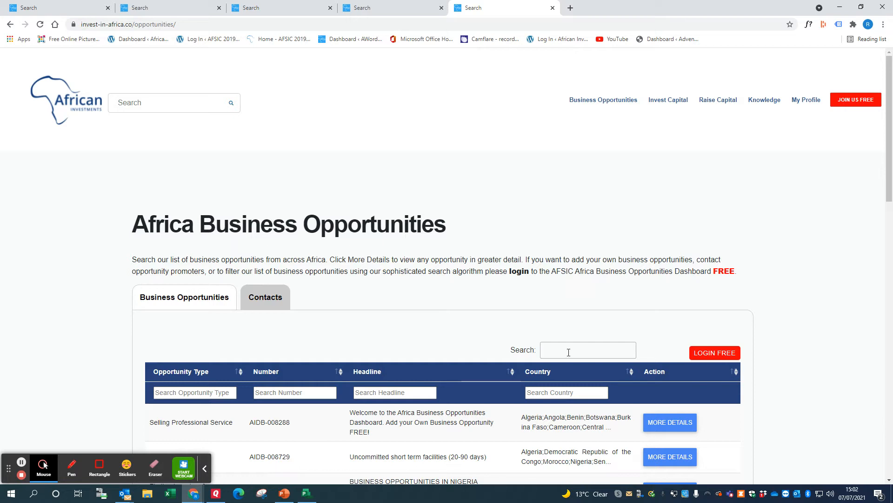
type("cashew")
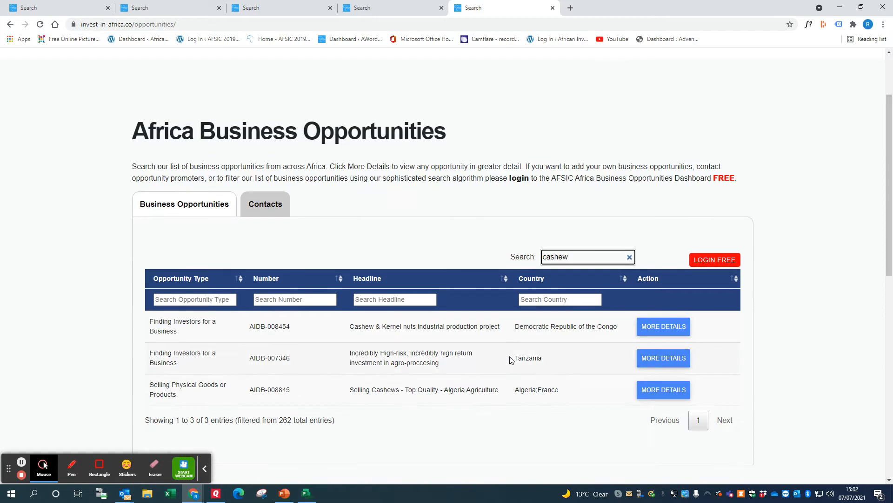
mouse_move(379, 370)
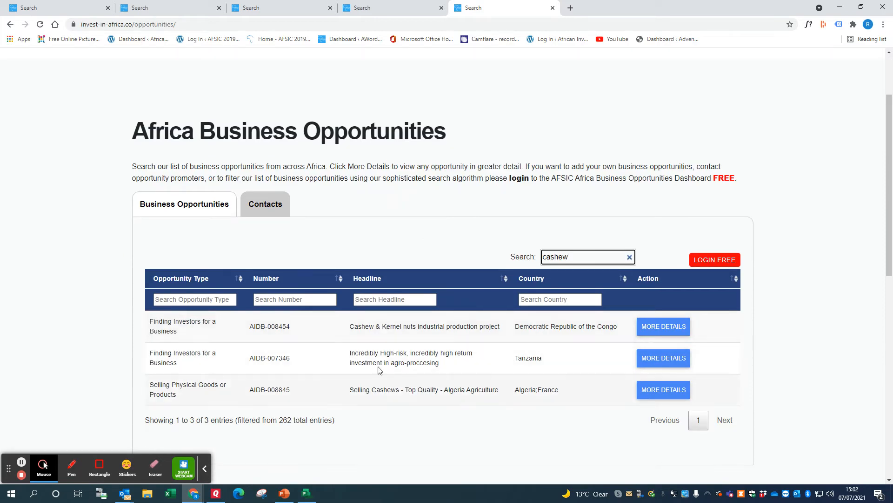
mouse_move(554, 285)
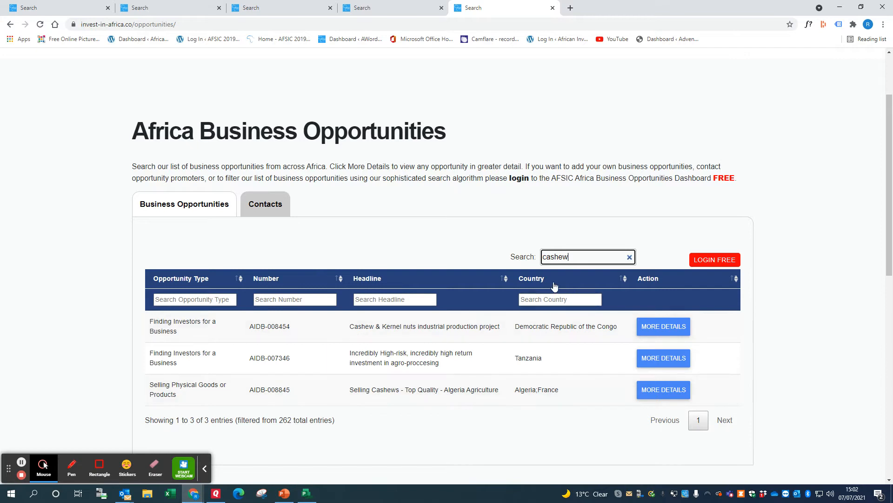
- Replace cashew with "solar" so the table lists solar energy and Seeking Investment opportunities
double_click(556, 257)
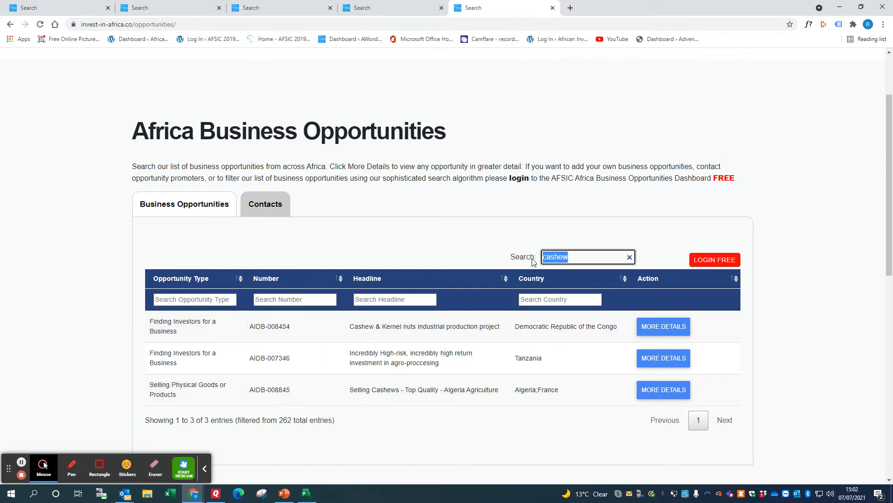
type("solar")
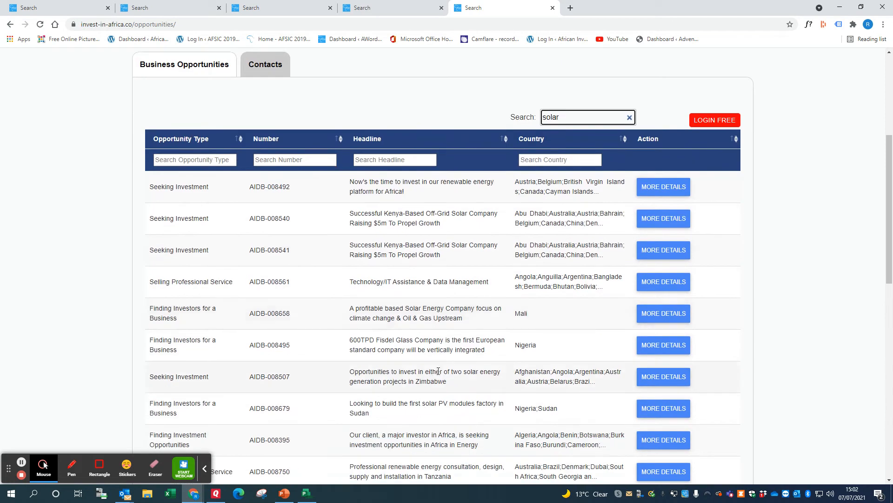
scroll("down", 3)
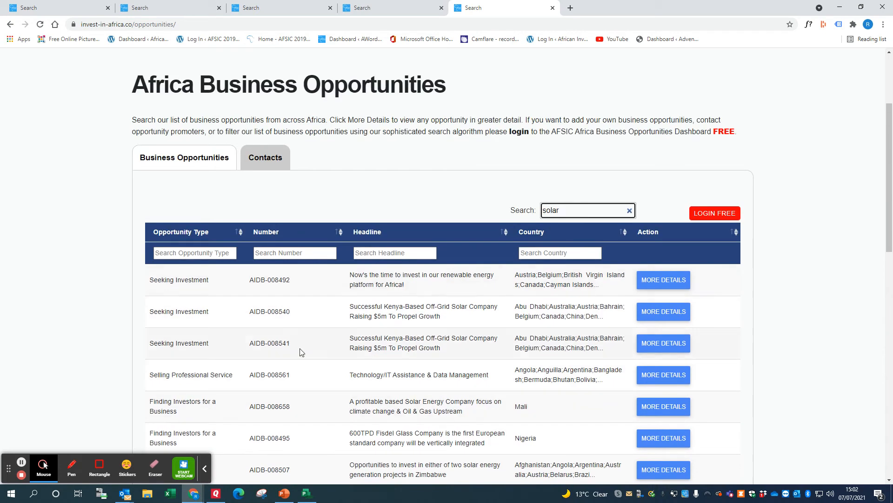
left_click(294, 253)
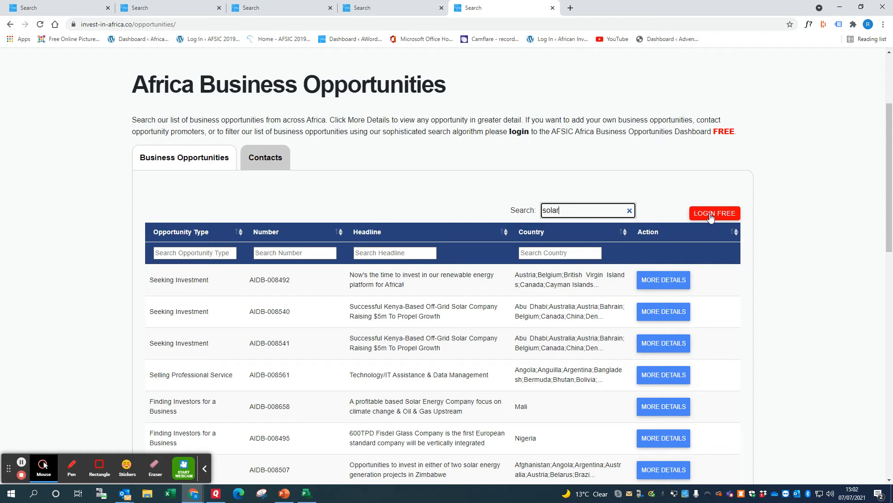
mouse_move(666, 217)
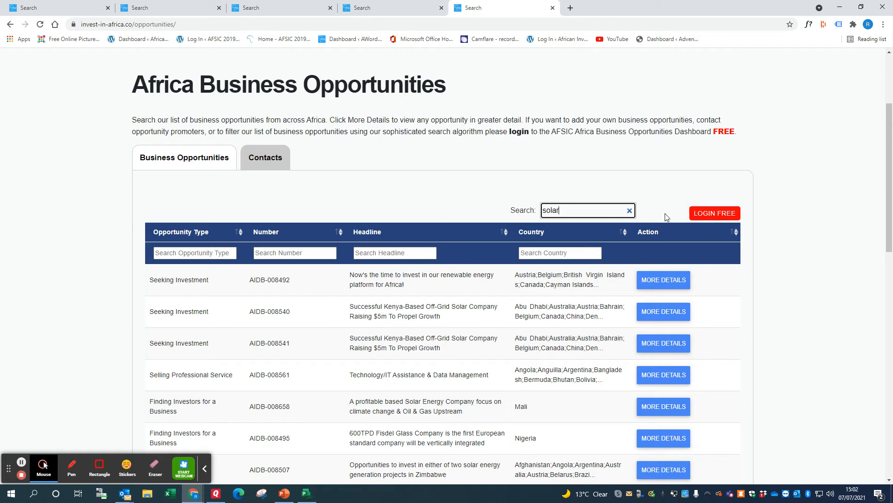
mouse_move(702, 218)
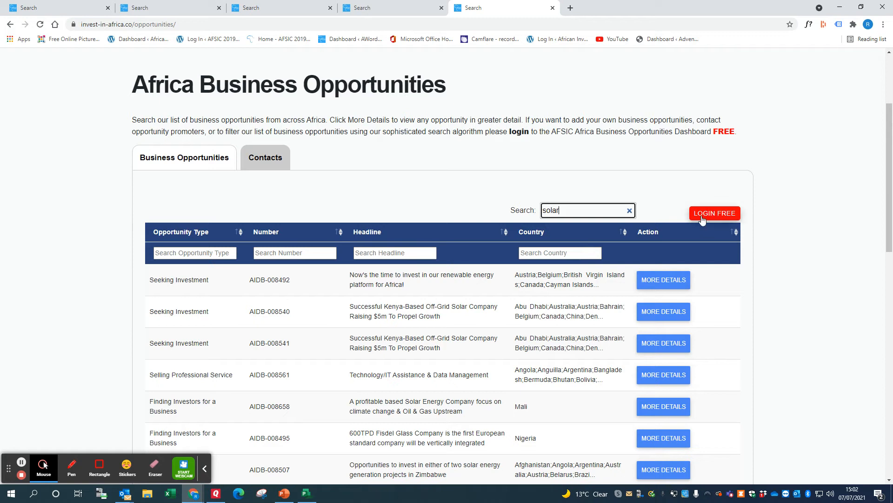
mouse_move(708, 222)
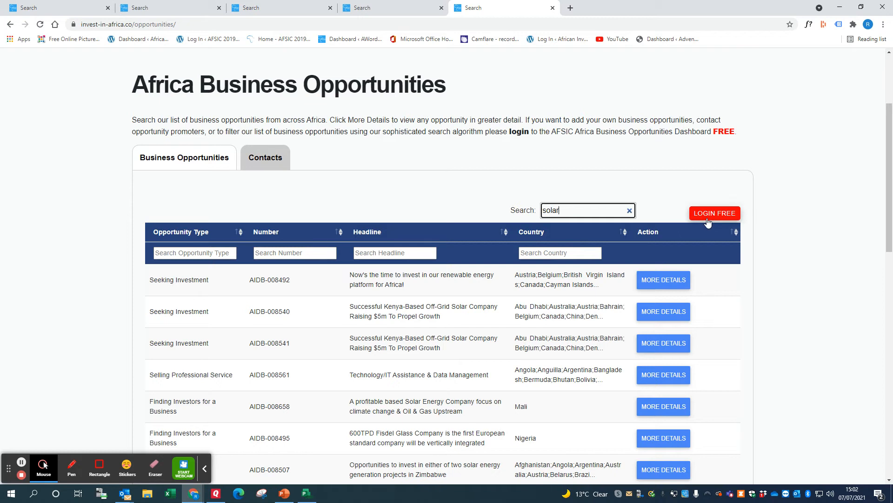
mouse_move(378, 355)
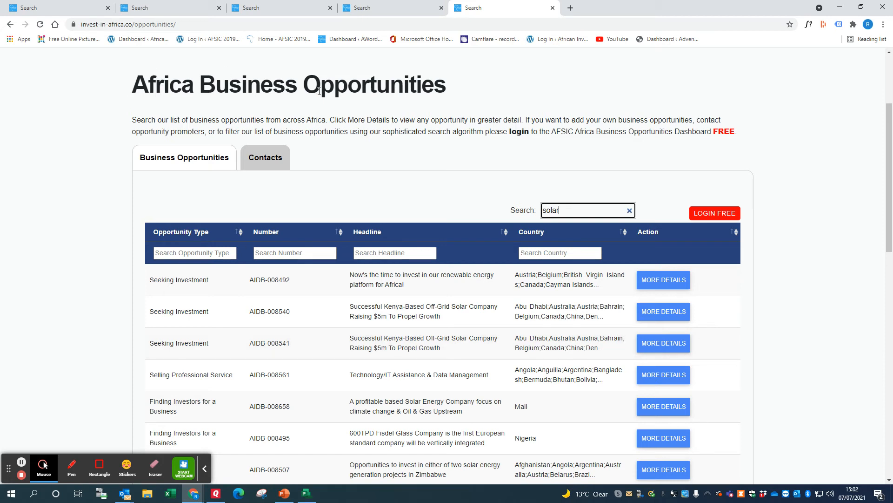
mouse_move(718, 207)
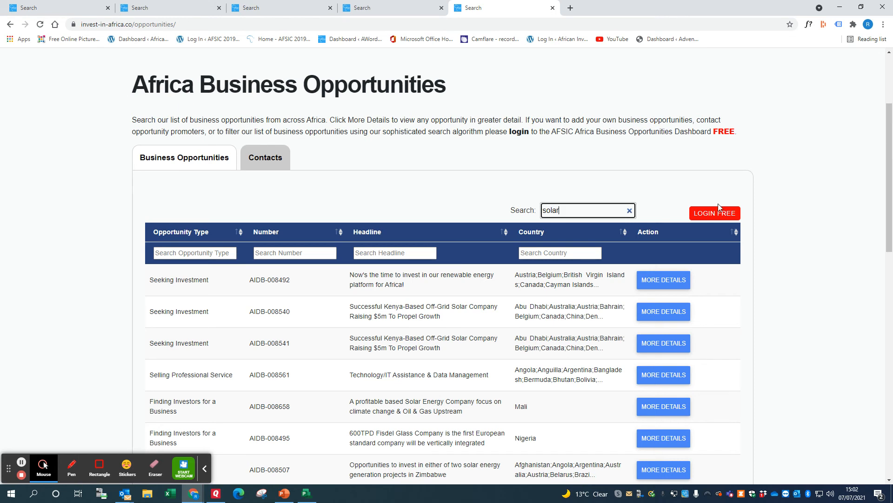